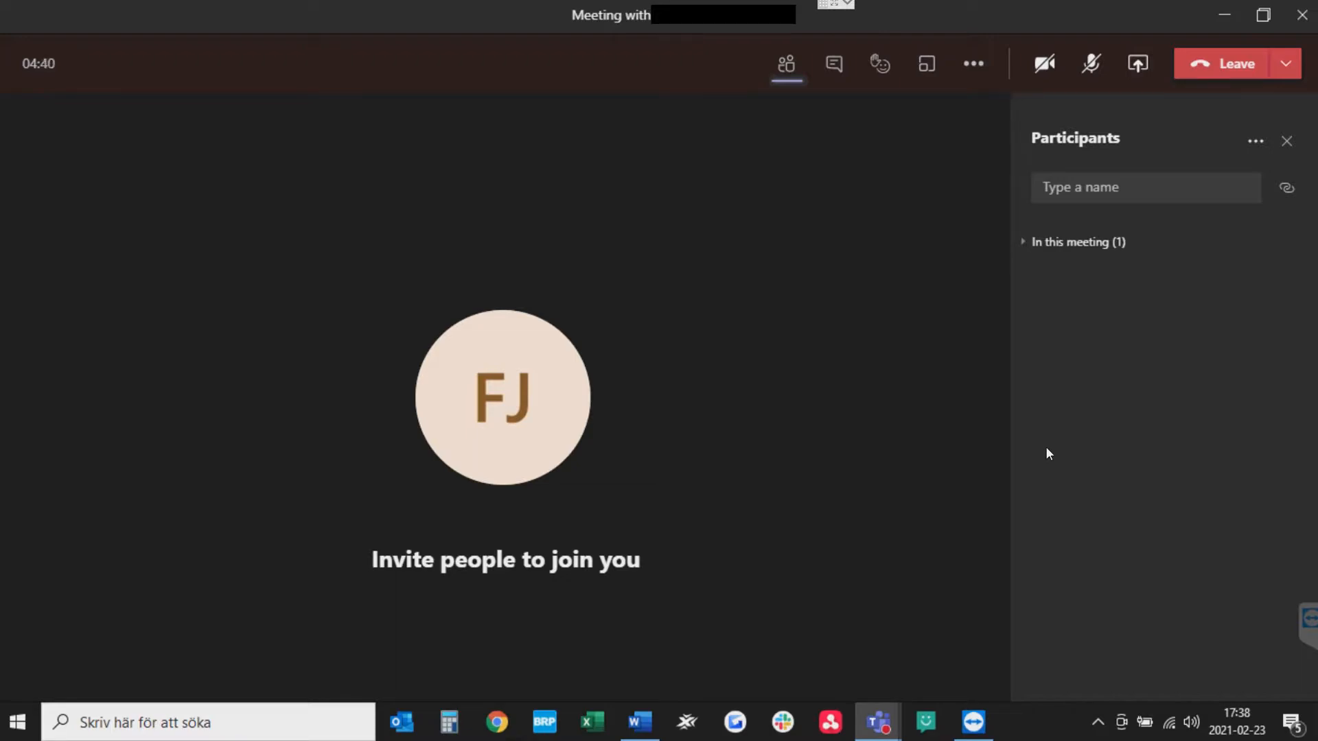
mouse_move(1136, 63)
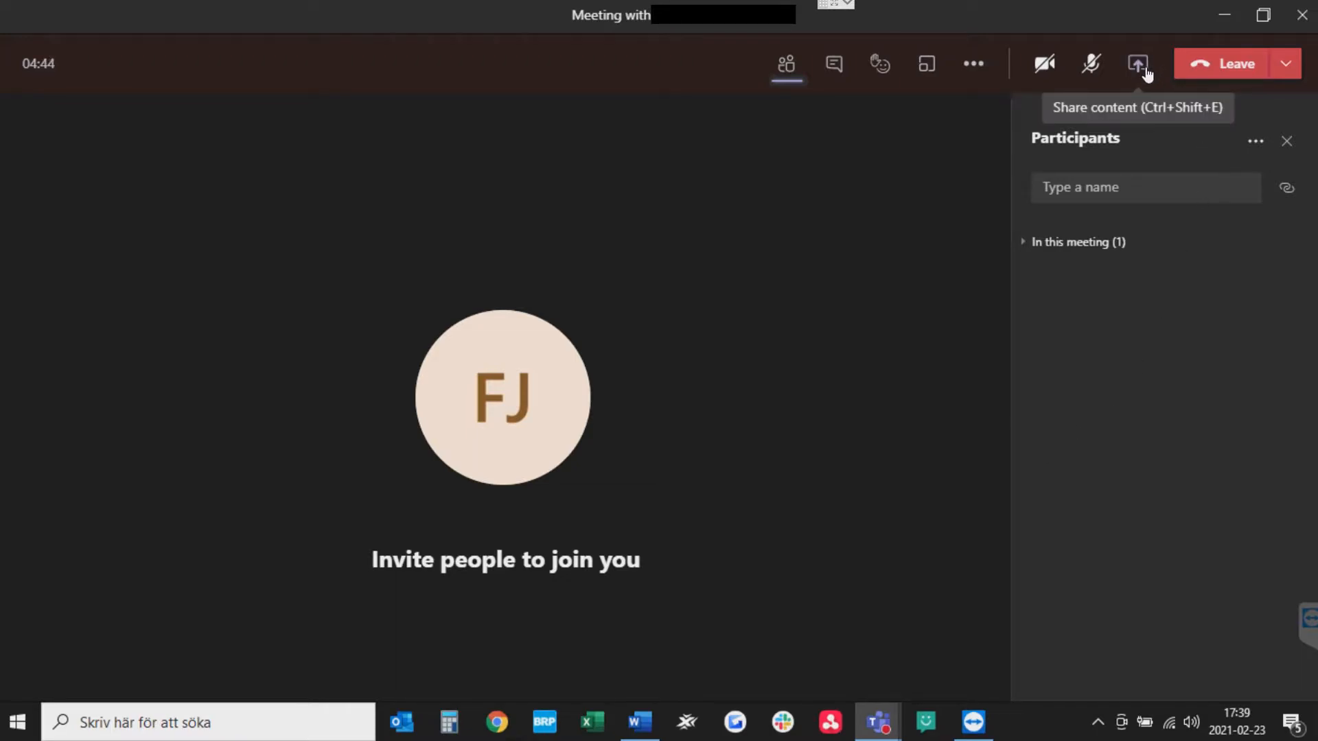
Bring up the meeting's Share content options and the Browse choices for a PowerPoint file.
click(1137, 63)
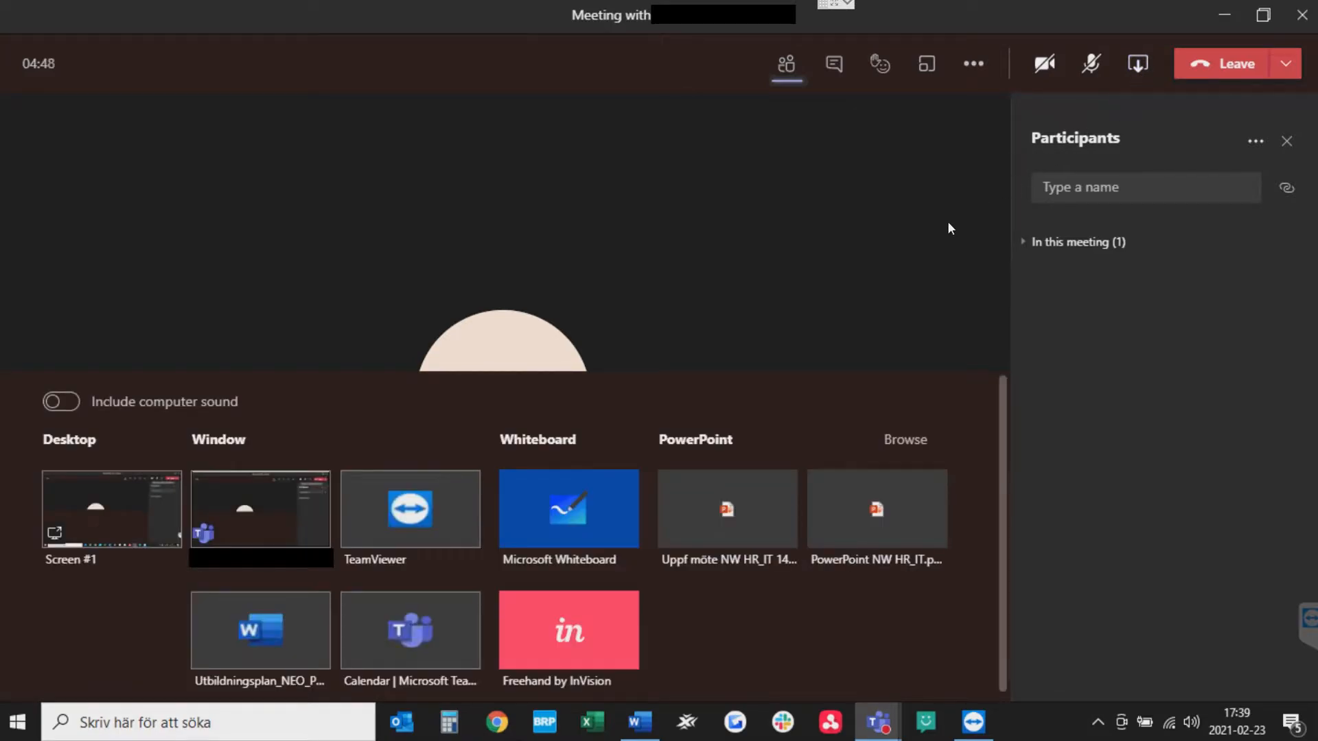
mouse_move(872, 459)
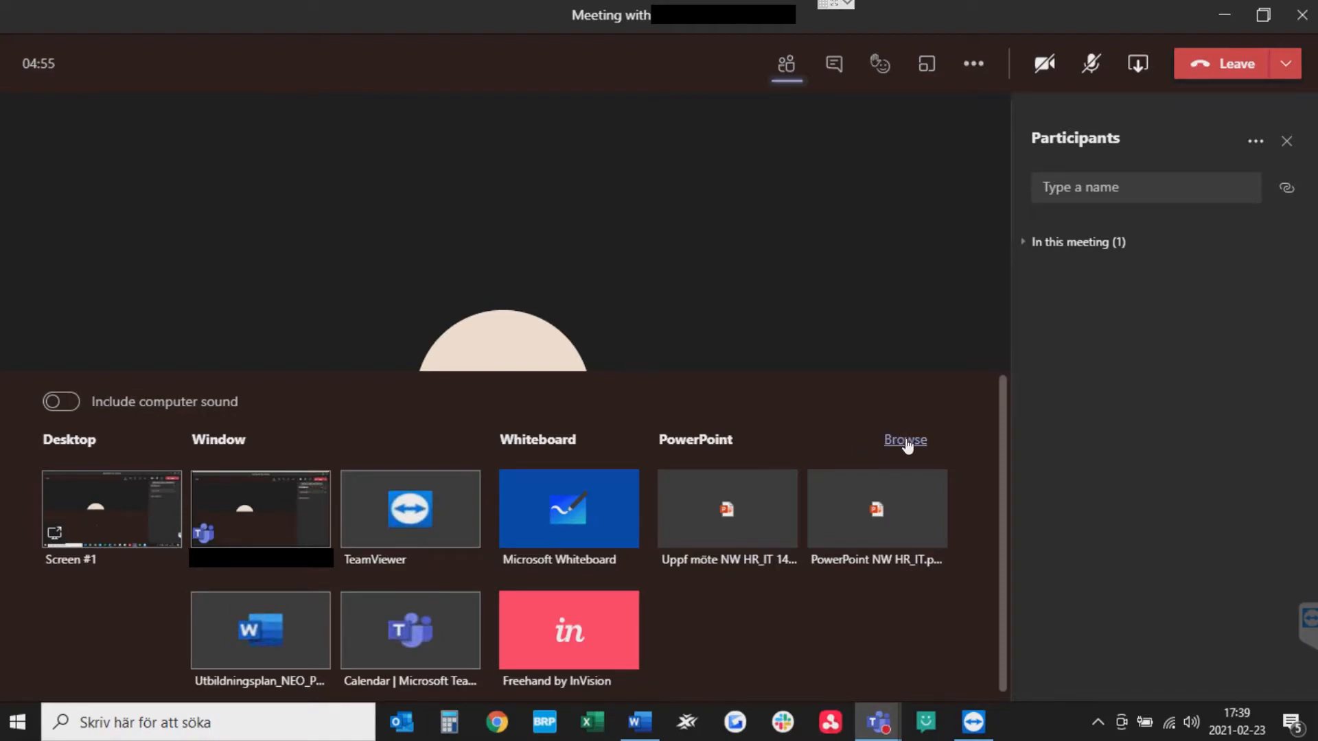
click(905, 439)
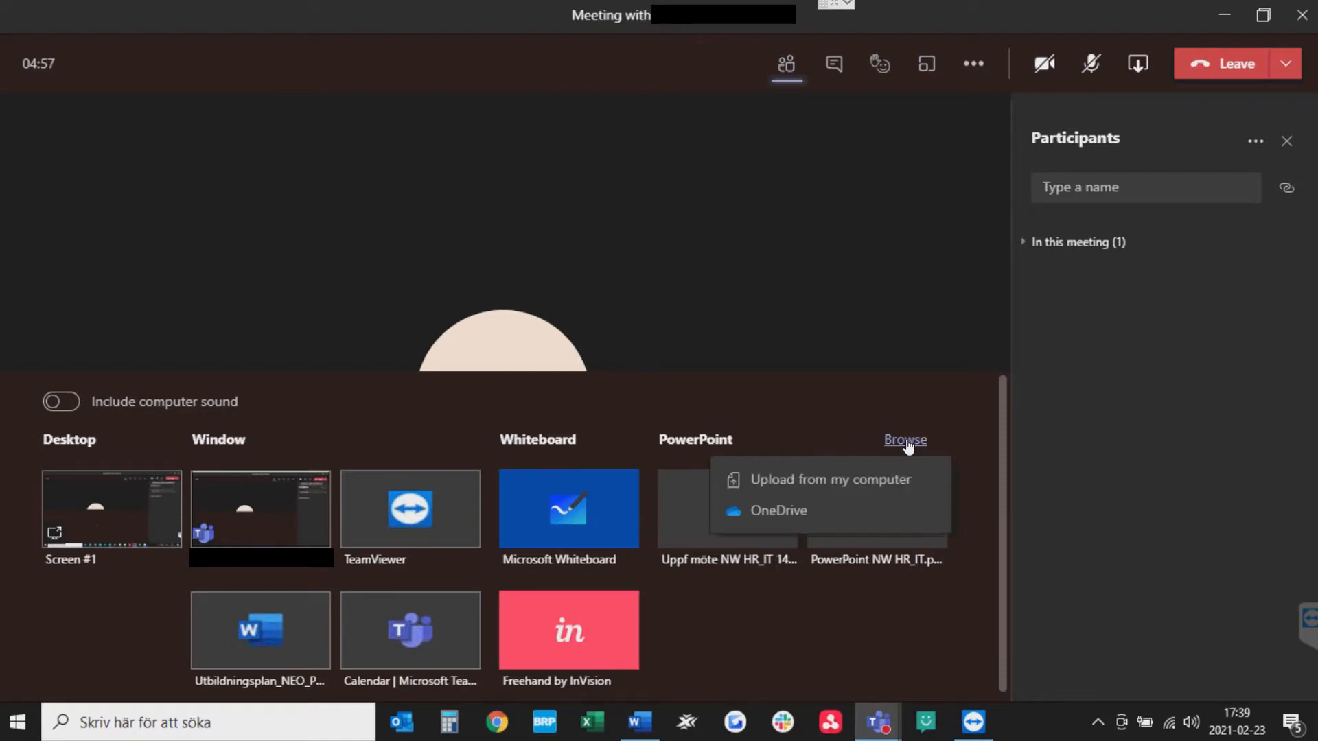
mouse_move(831, 480)
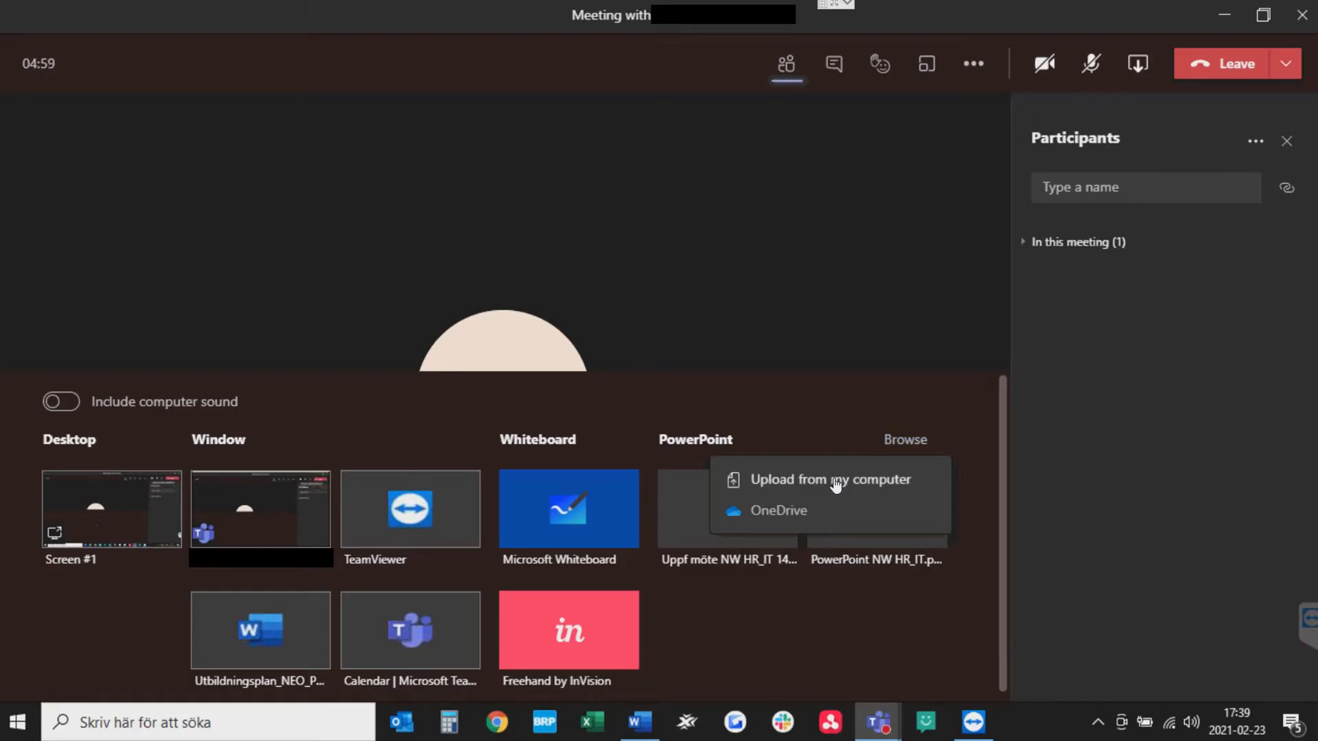
Upload Presentation1 from the computer's Desktop folder into the meeting.
click(830, 479)
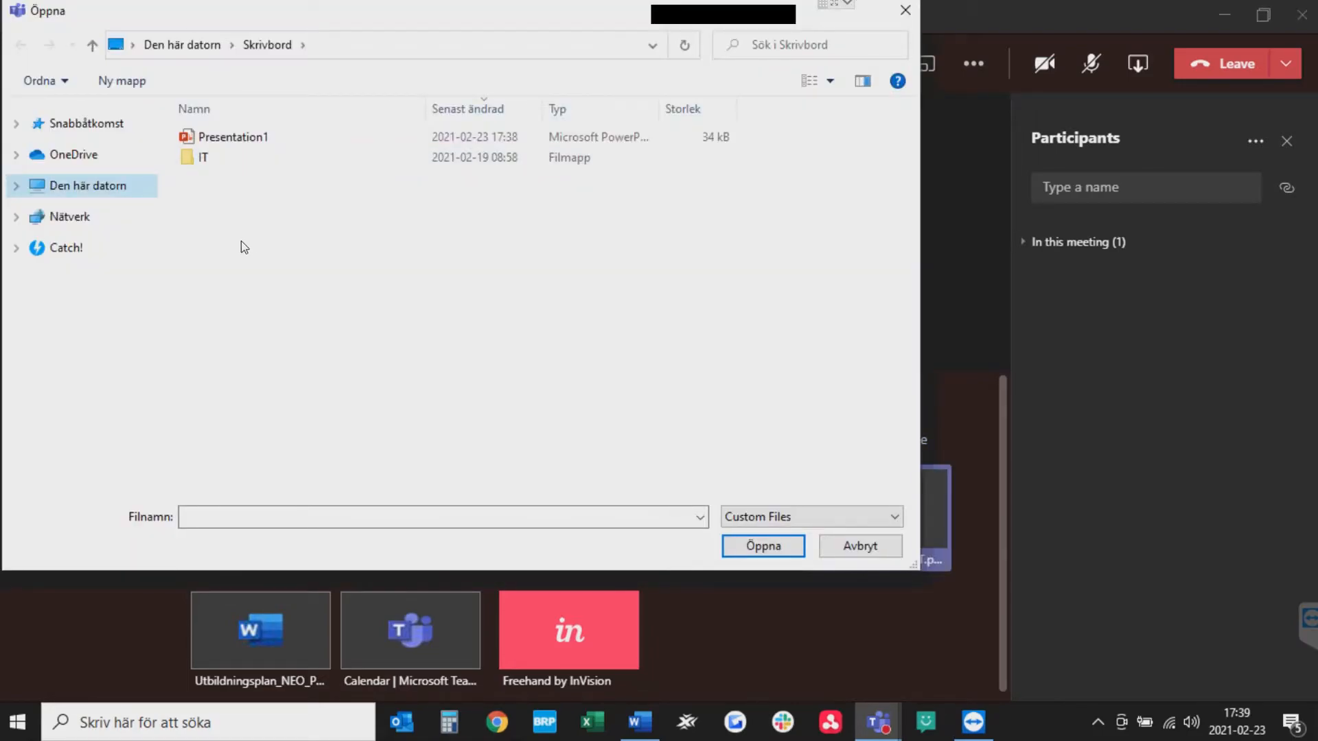
click(858, 545)
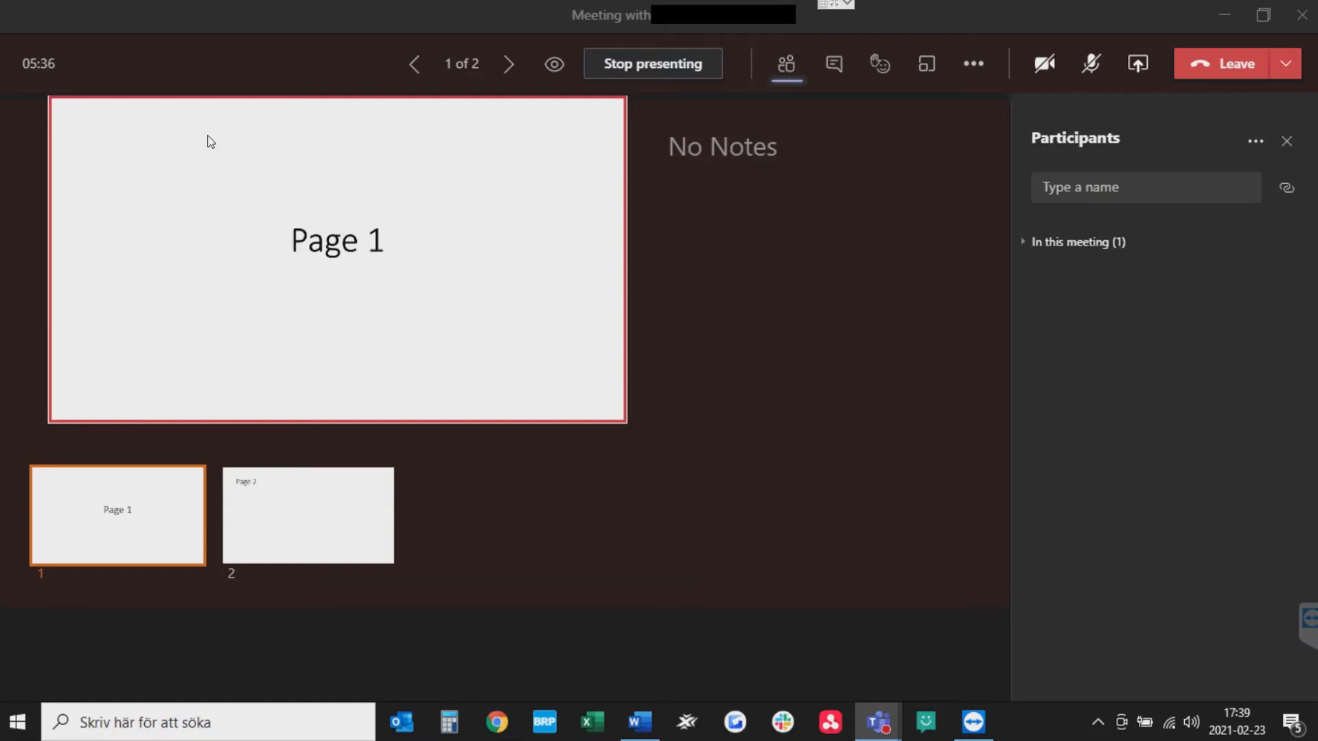
mouse_move(47, 141)
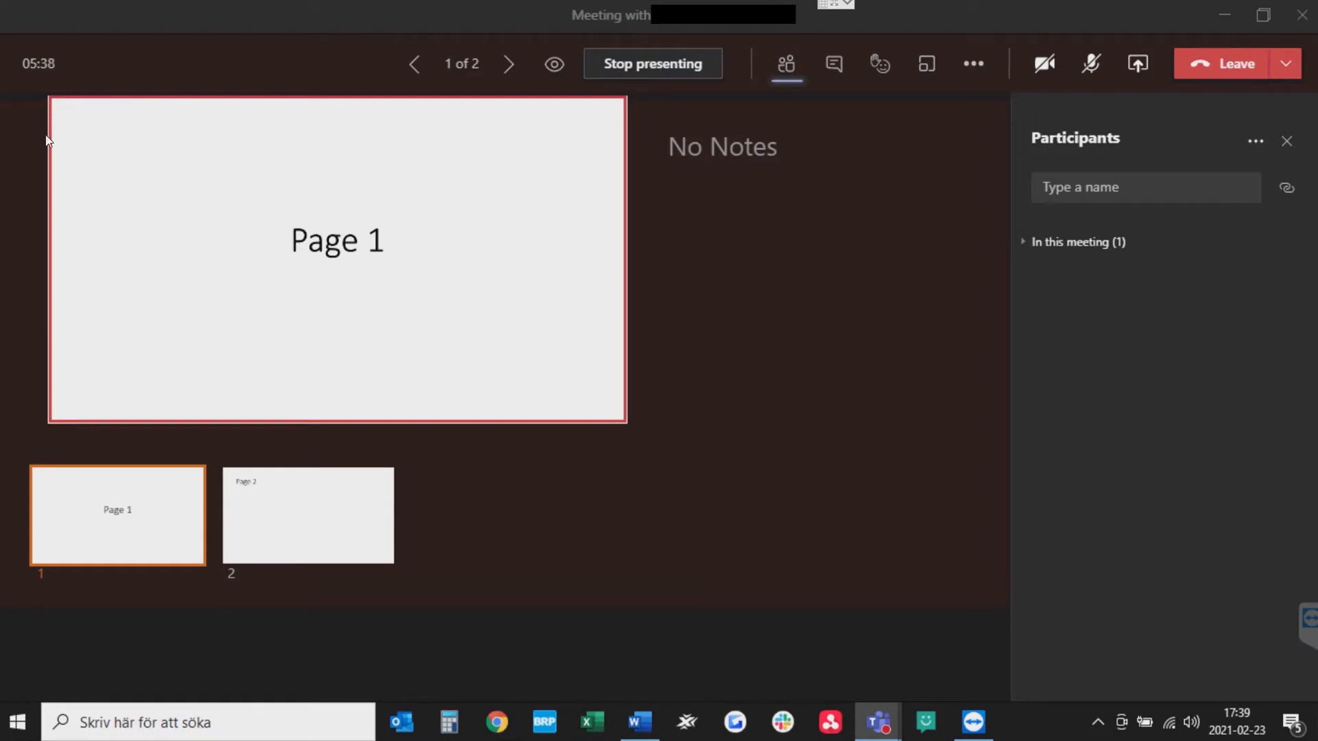
mouse_move(509, 64)
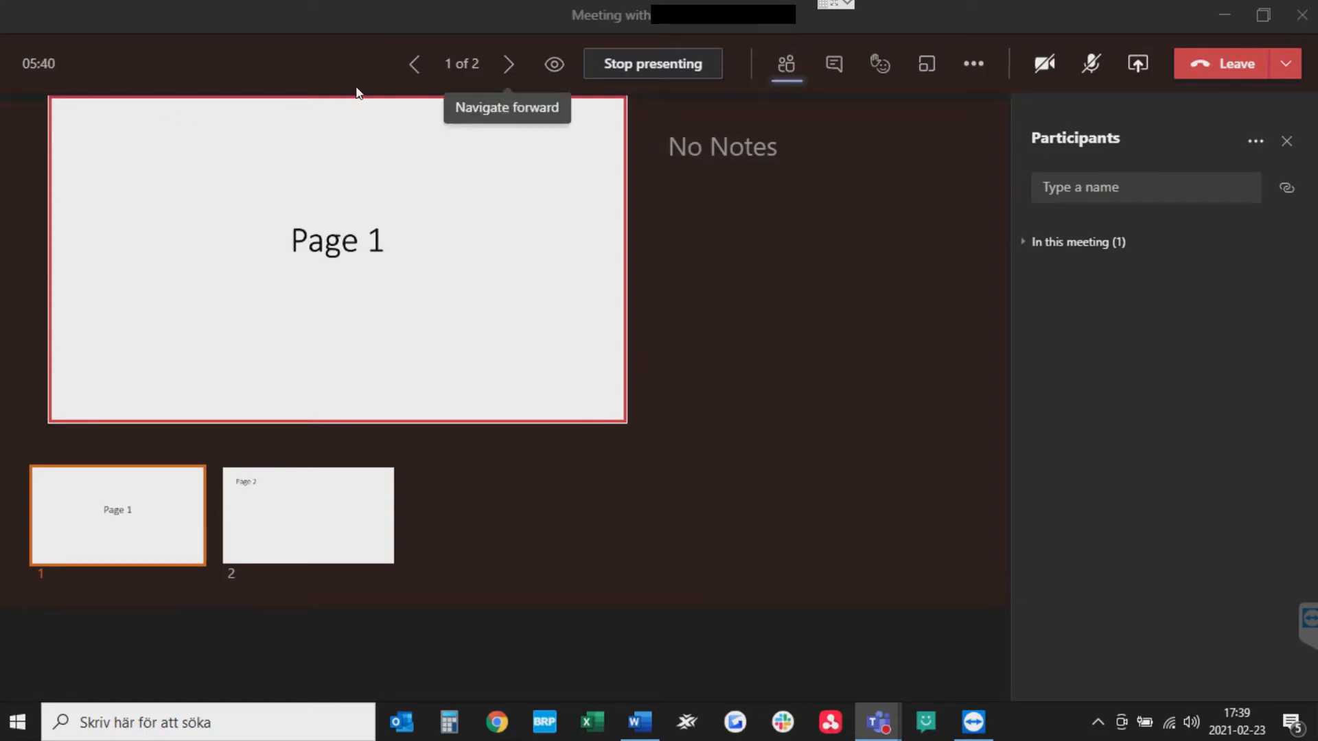
mouse_move(114, 420)
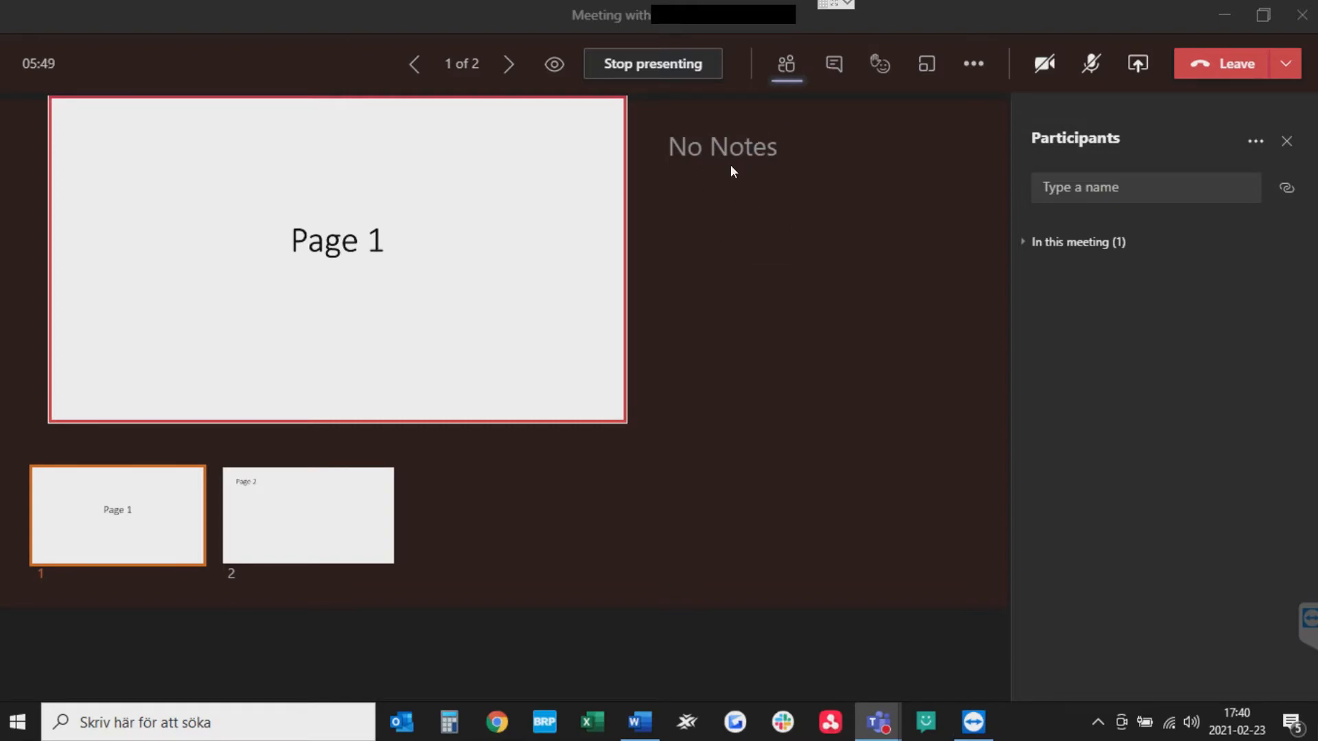
mouse_move(174, 517)
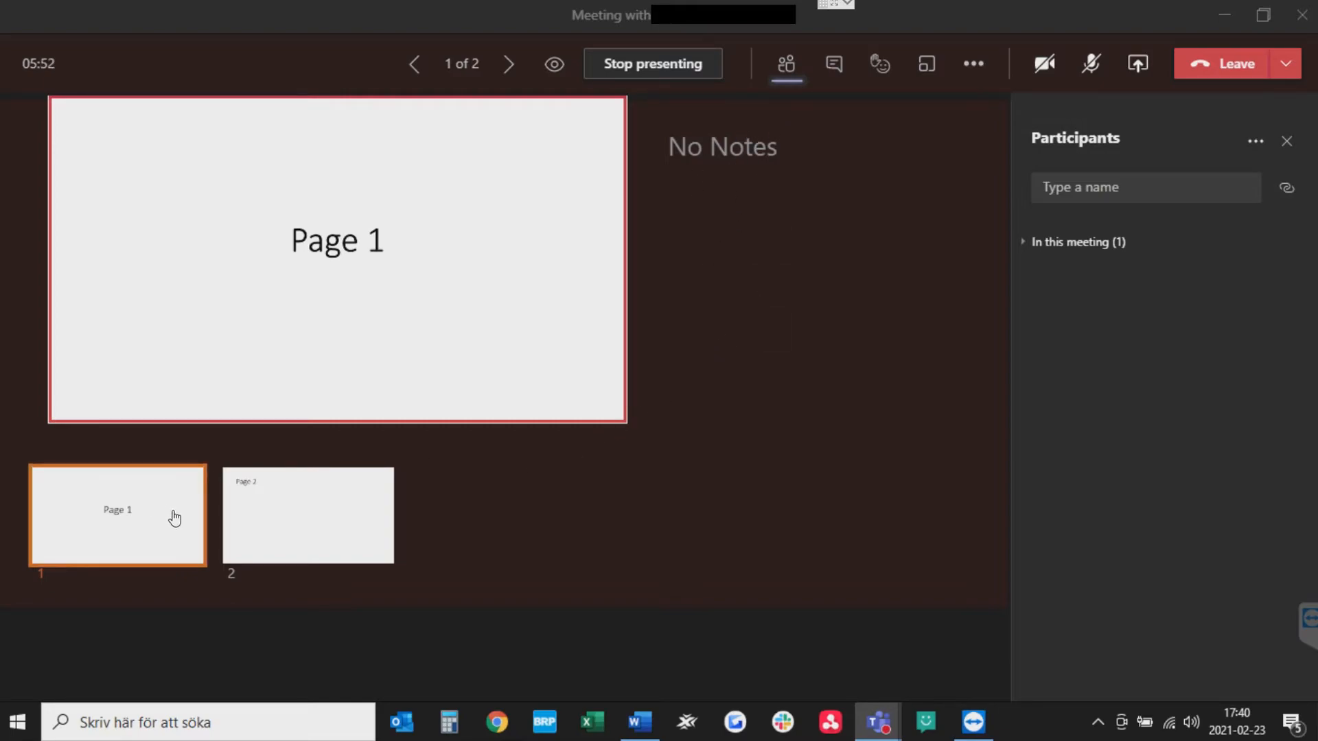
mouse_move(714, 435)
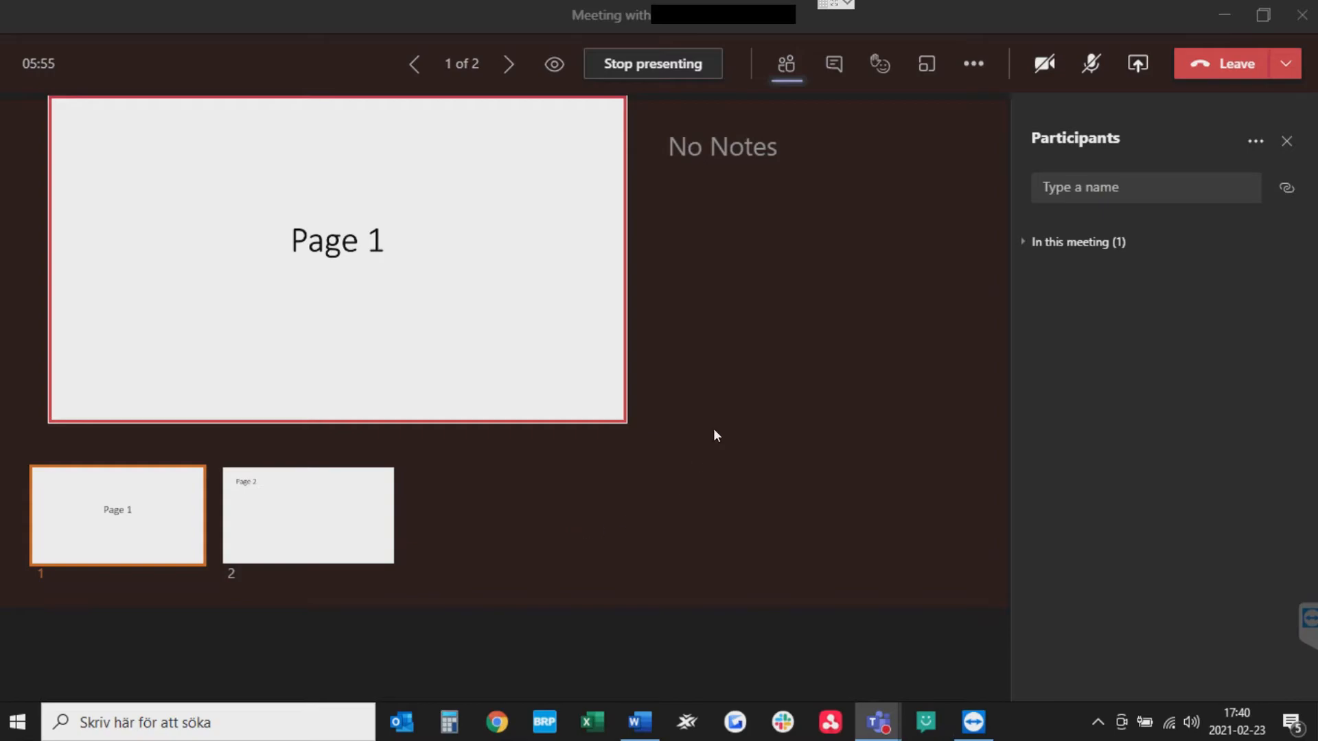
mouse_move(553, 65)
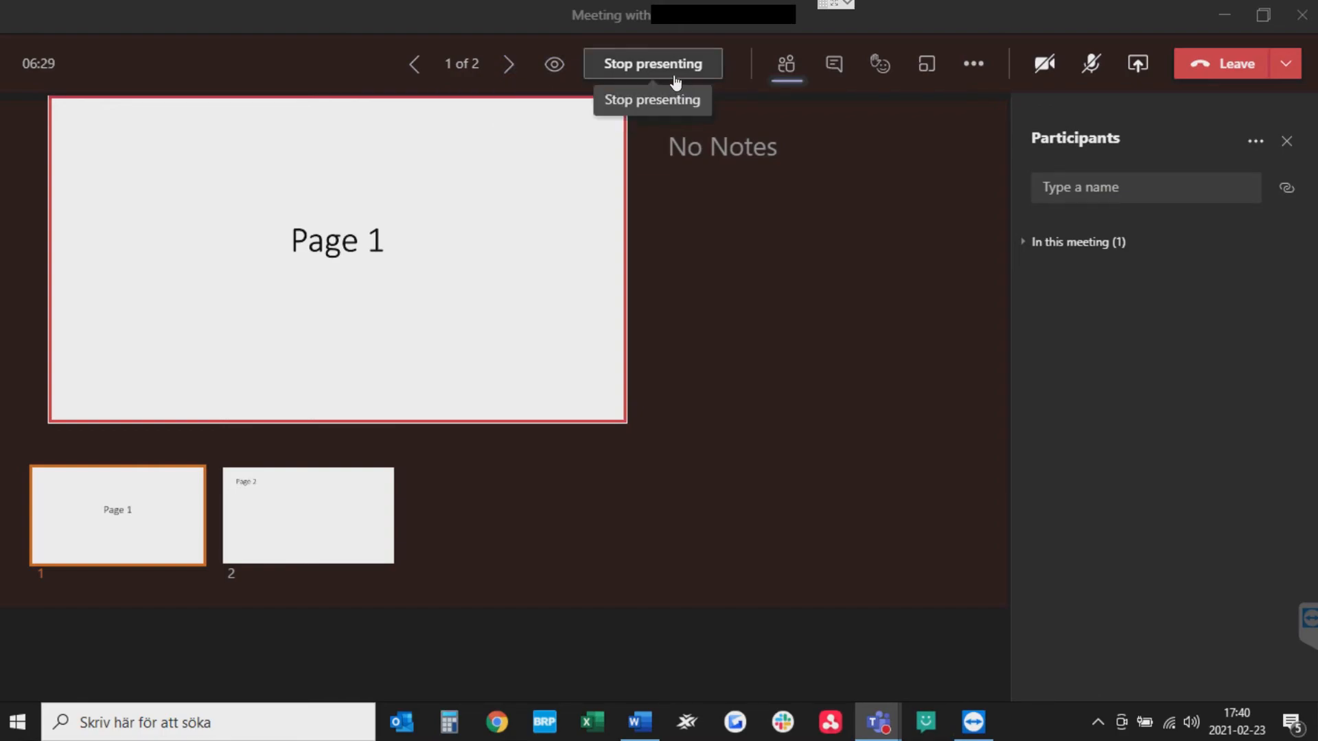
mouse_move(775, 420)
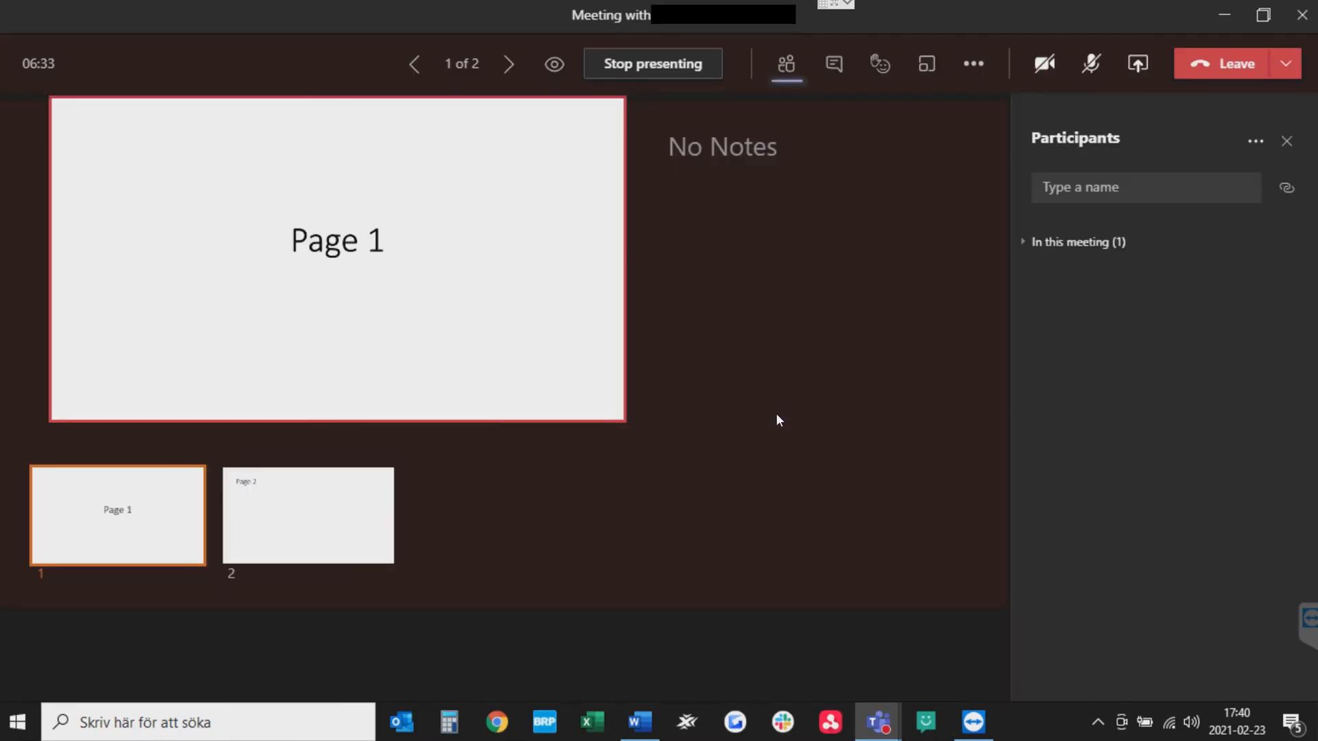
Stop presenting the two-slide deck and return to the standard meeting view.
click(653, 64)
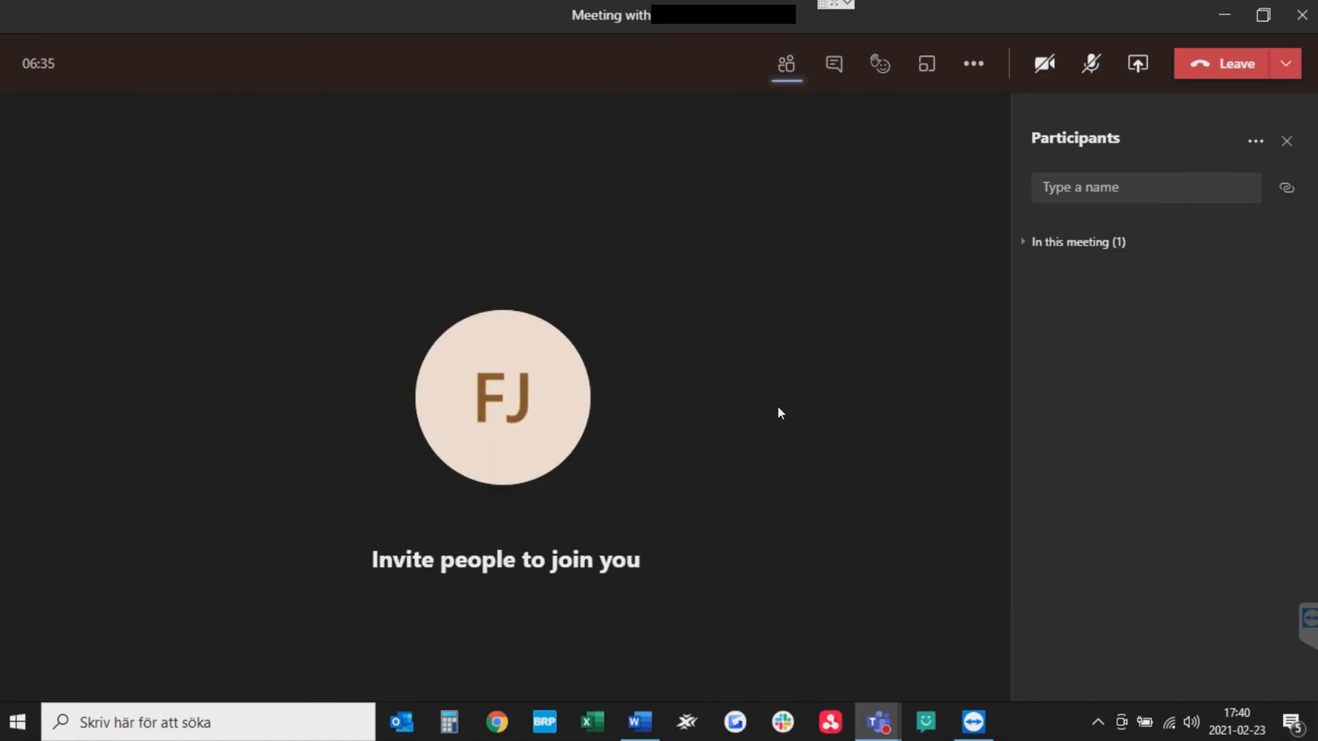